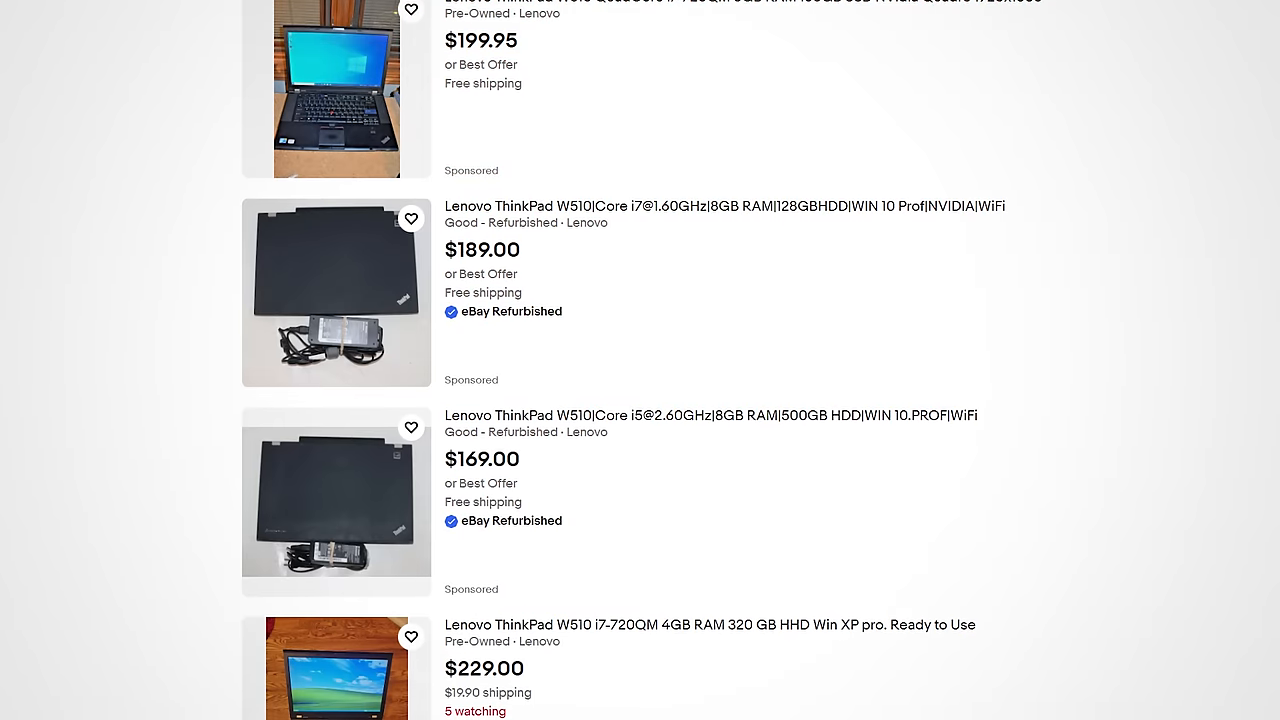
scroll("down", 3)
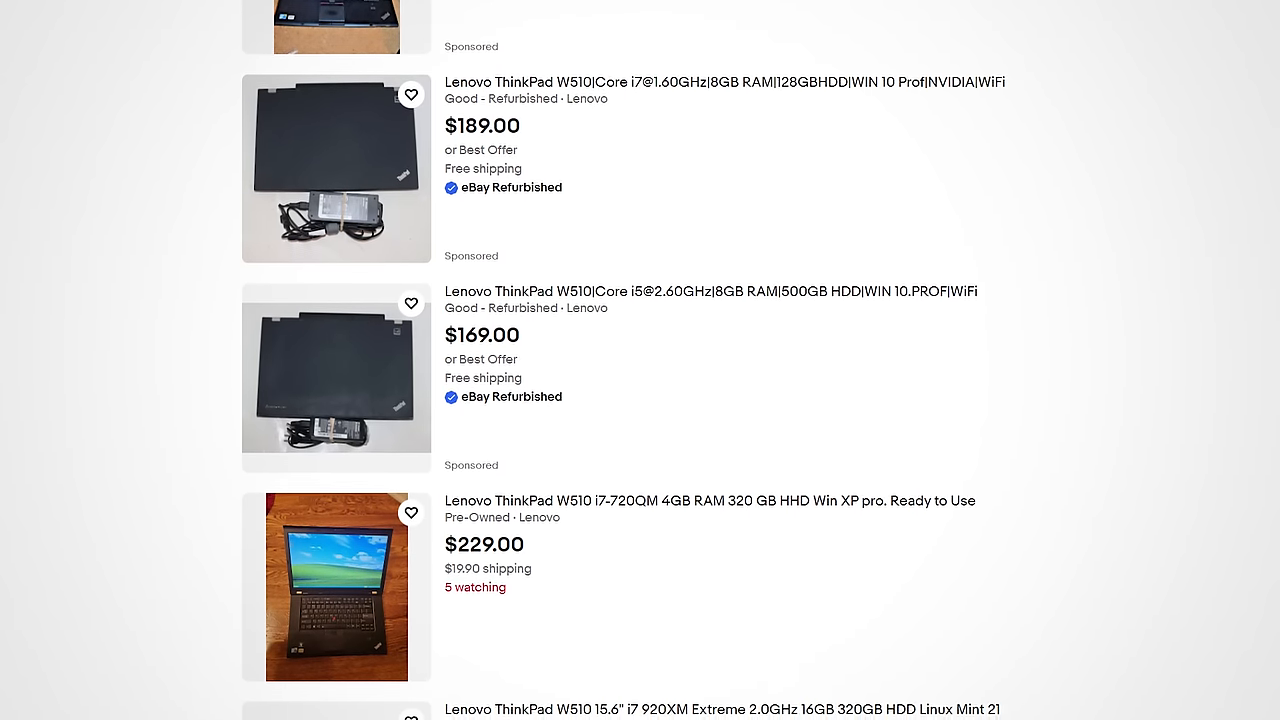